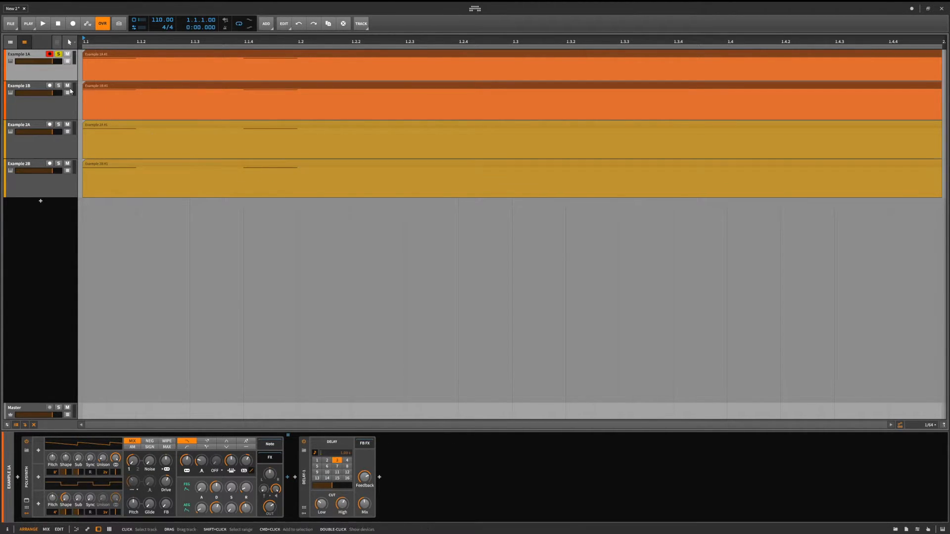
- Play the arrangement to hear Example 1A, then solo Example 1B for comparison
{"action": "left_click", "coordinate": [43, 23]}
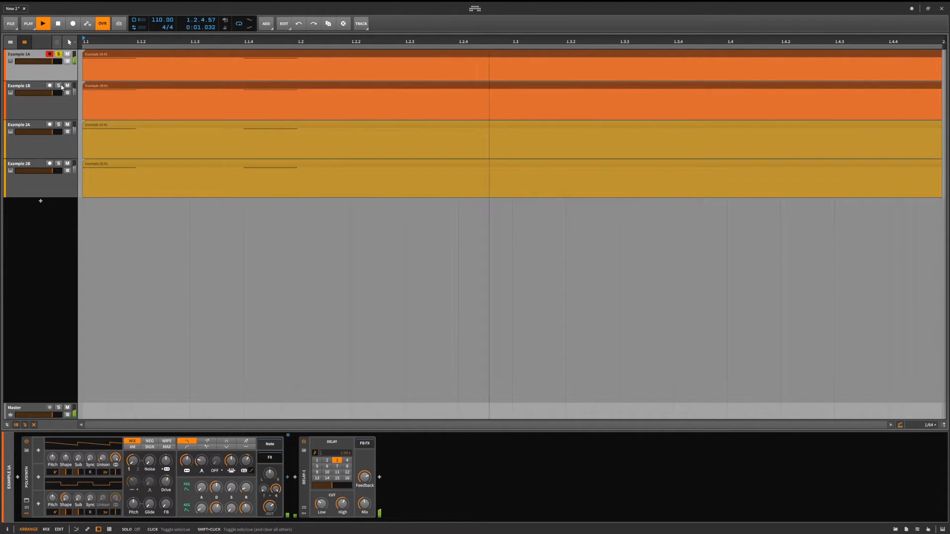
{"action": "left_click", "coordinate": [58, 85]}
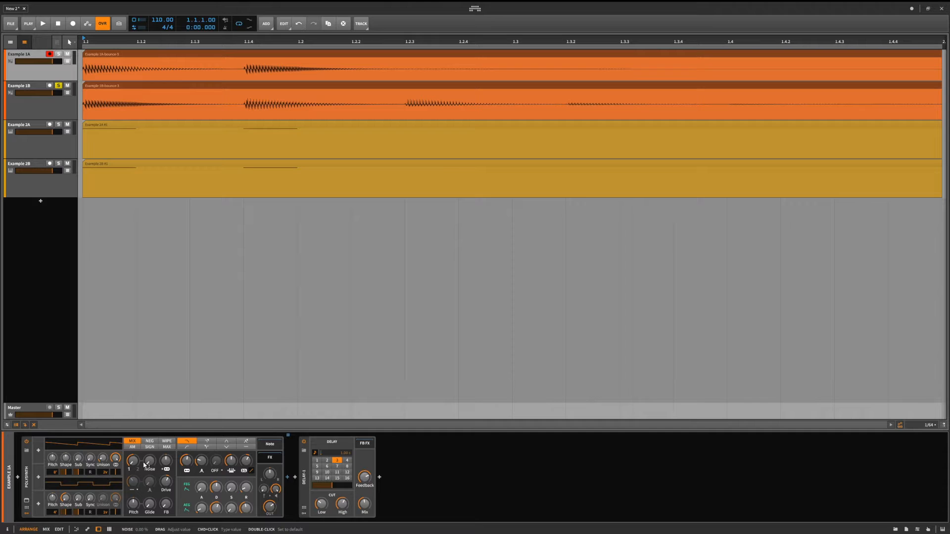
- Switch the solo over to Example 2A
{"action": "left_click", "coordinate": [39, 86]}
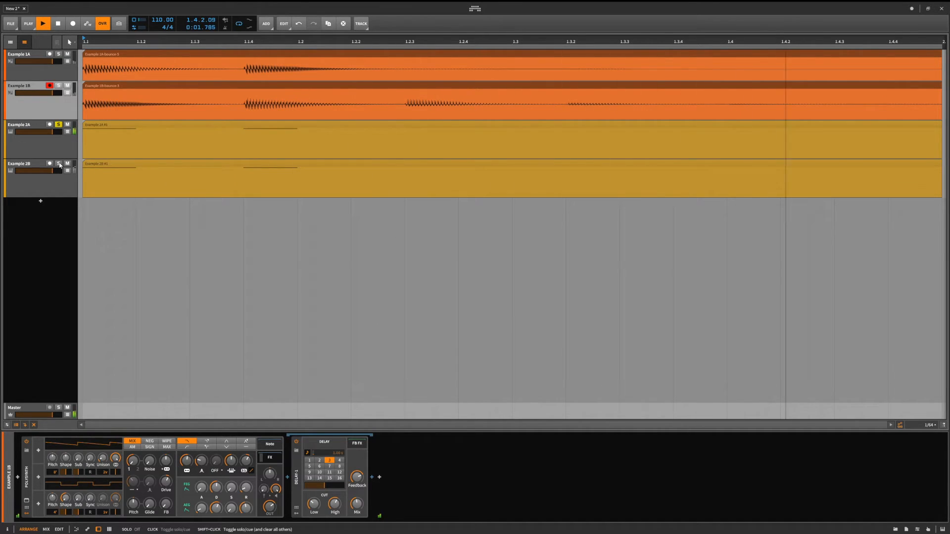
- Solo Example 2B instead of Example 2A
{"action": "left_click", "coordinate": [58, 164]}
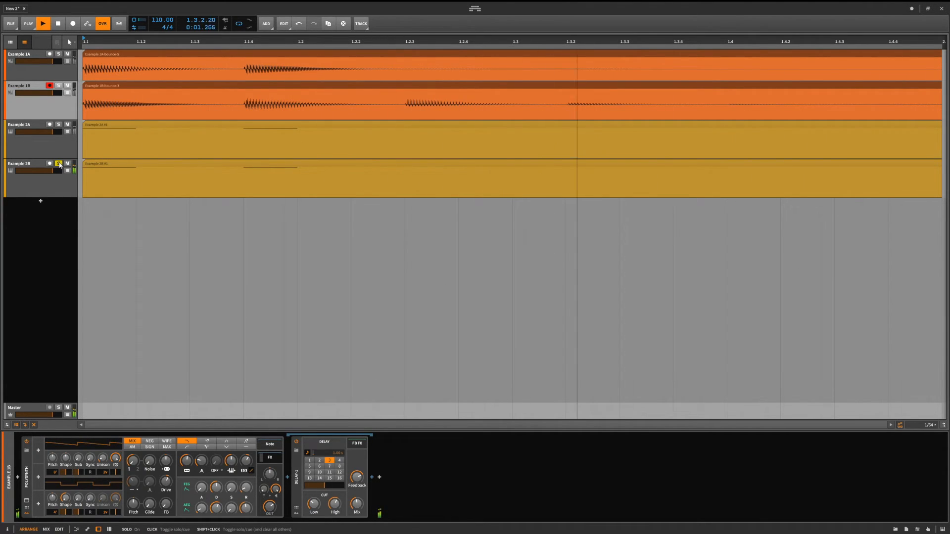
{"action": "left_click", "coordinate": [59, 164]}
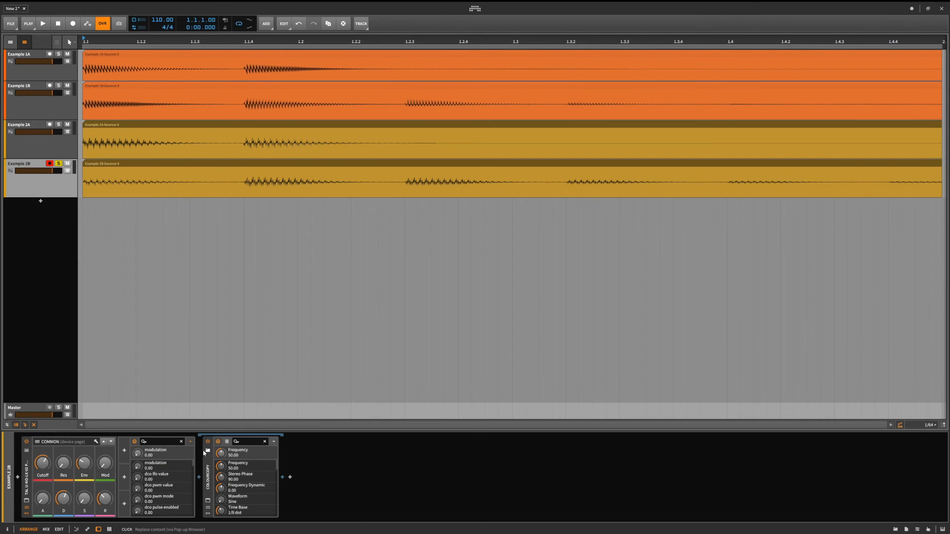
{"action": "left_click", "coordinate": [264, 440]}
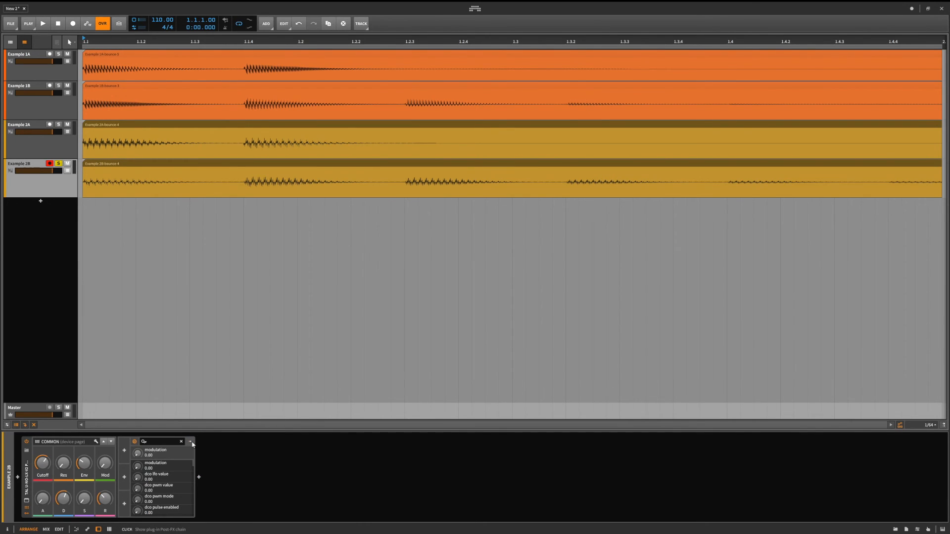
{"action": "left_click", "coordinate": [191, 442]}
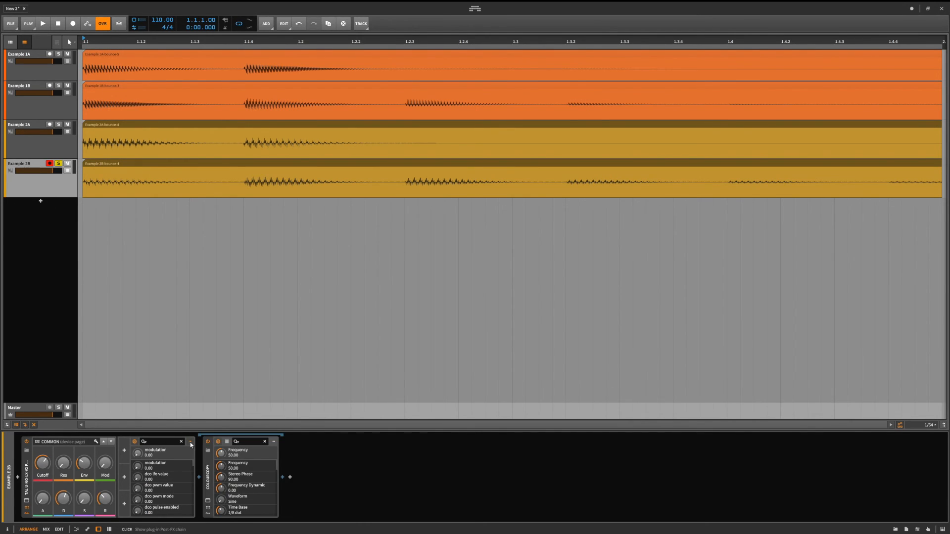